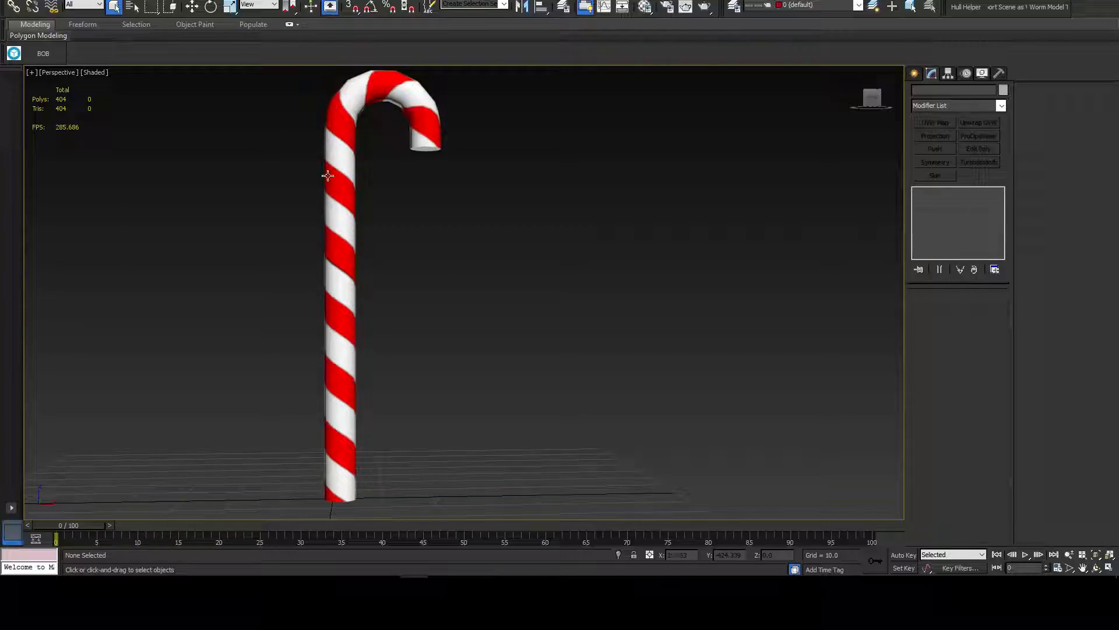
mouse_move(343, 419)
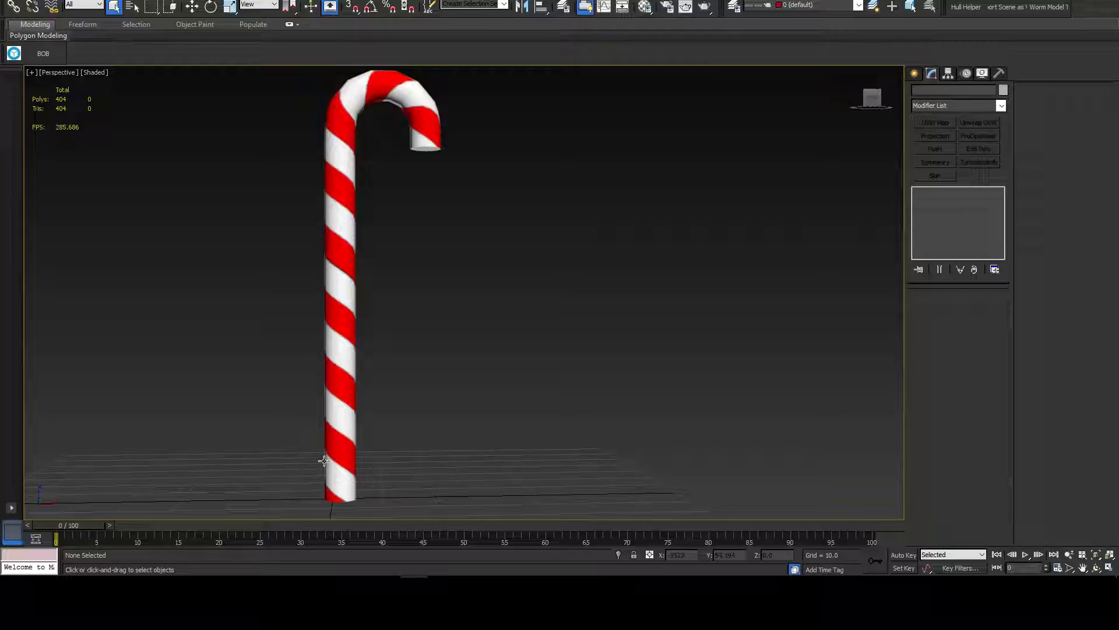
mouse_move(342, 433)
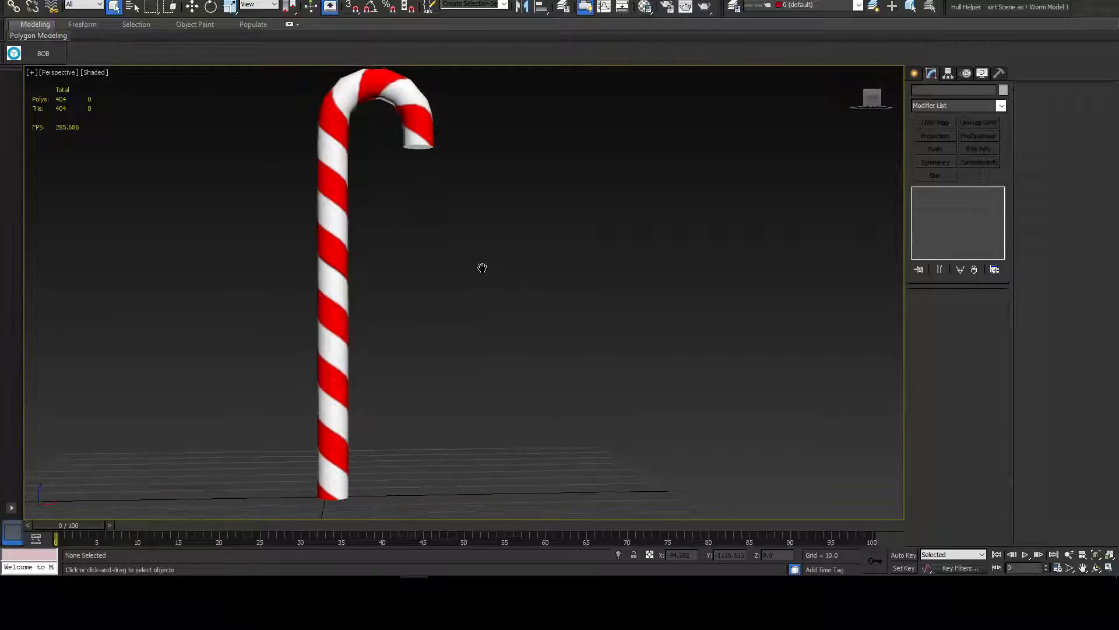
- Show the Create panel's Standard Primitives list next to the candy cane
left_click(914, 73)
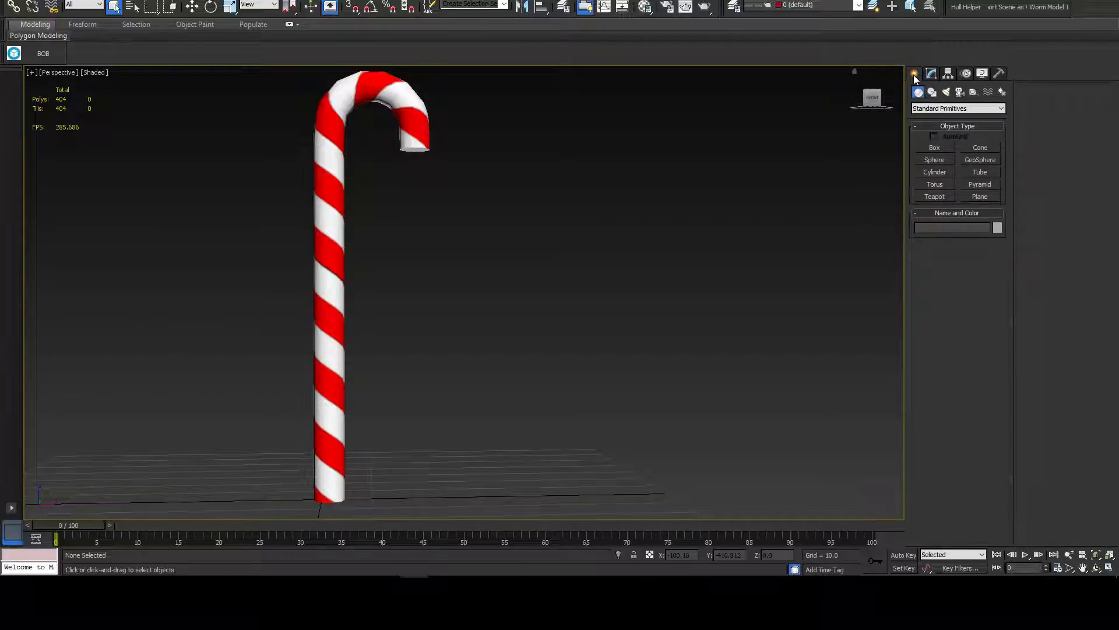
- Add a Box beside the cane, convert it to Editable Poly and select a side face for a material ID
left_click(933, 147)
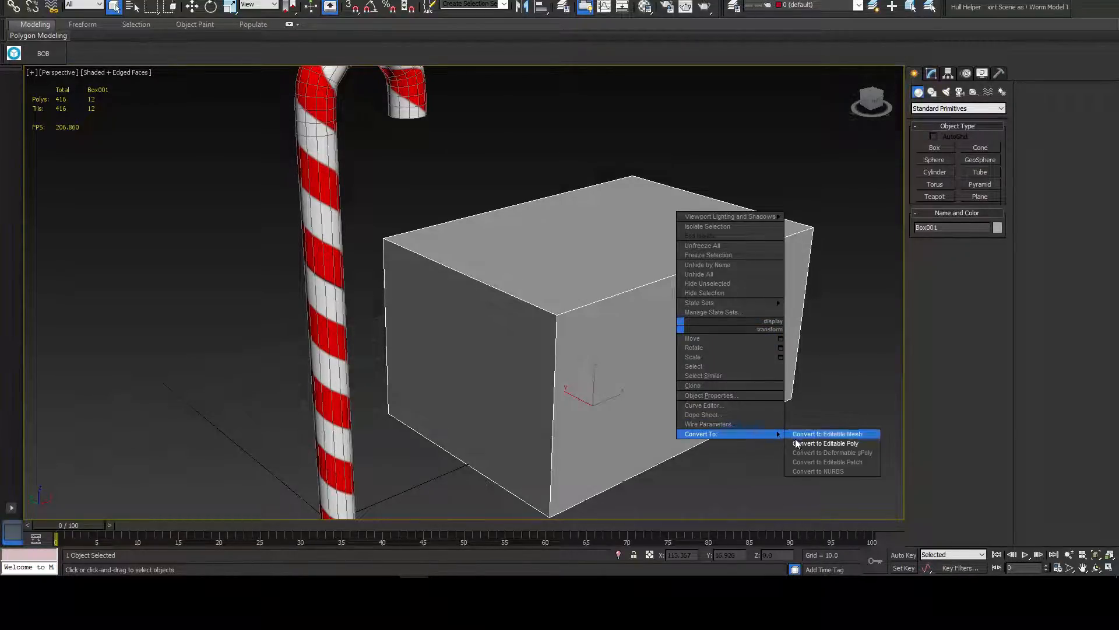
left_click(825, 443)
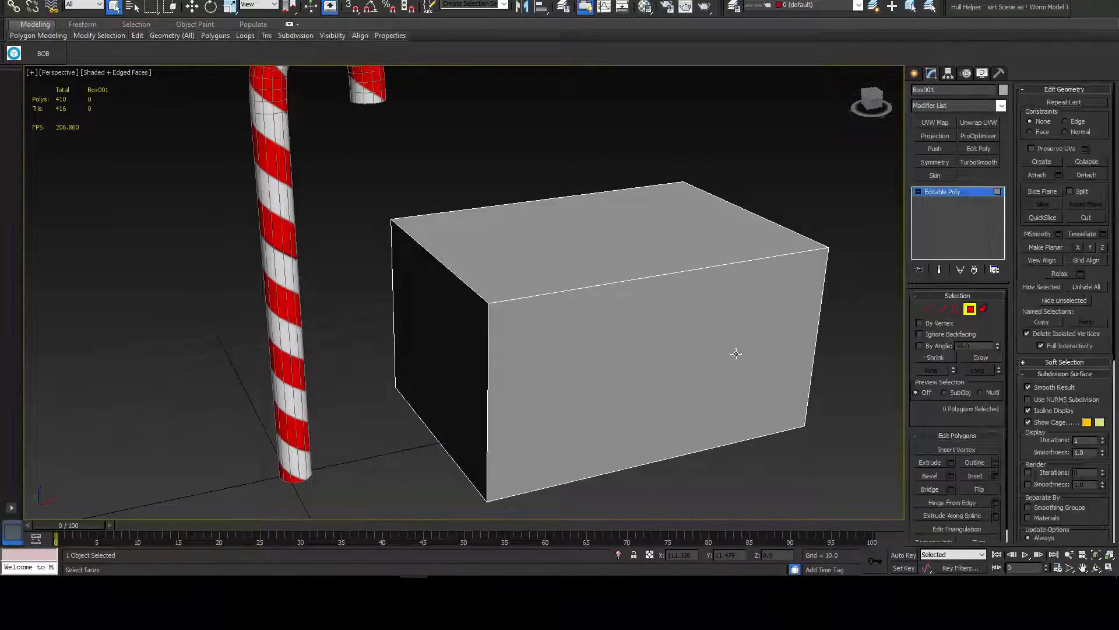
left_click(646, 357)
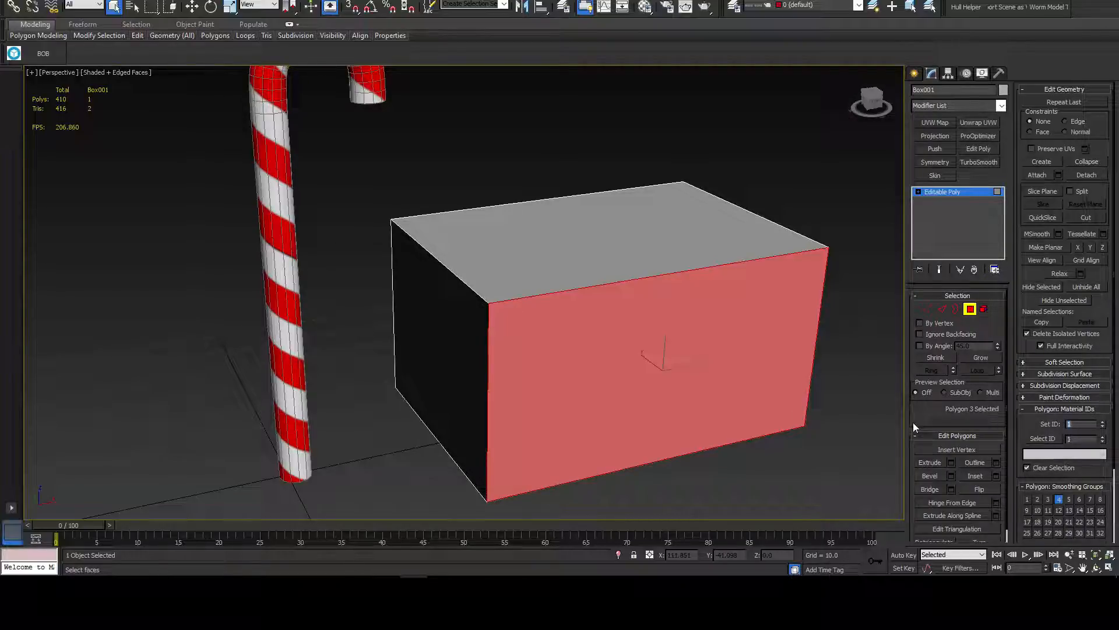
left_click(443, 336)
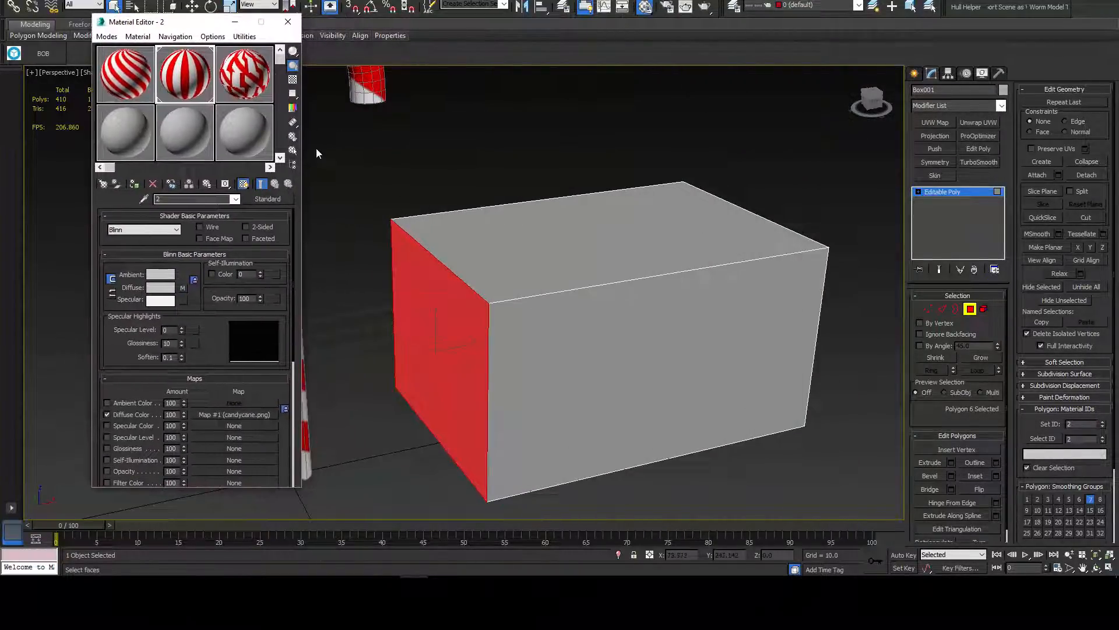
- Build the two-slot striped/solid-red Multi/Sub-Object material and assign a material ID to the chosen face
left_click(267, 198)
type("MultiSub")
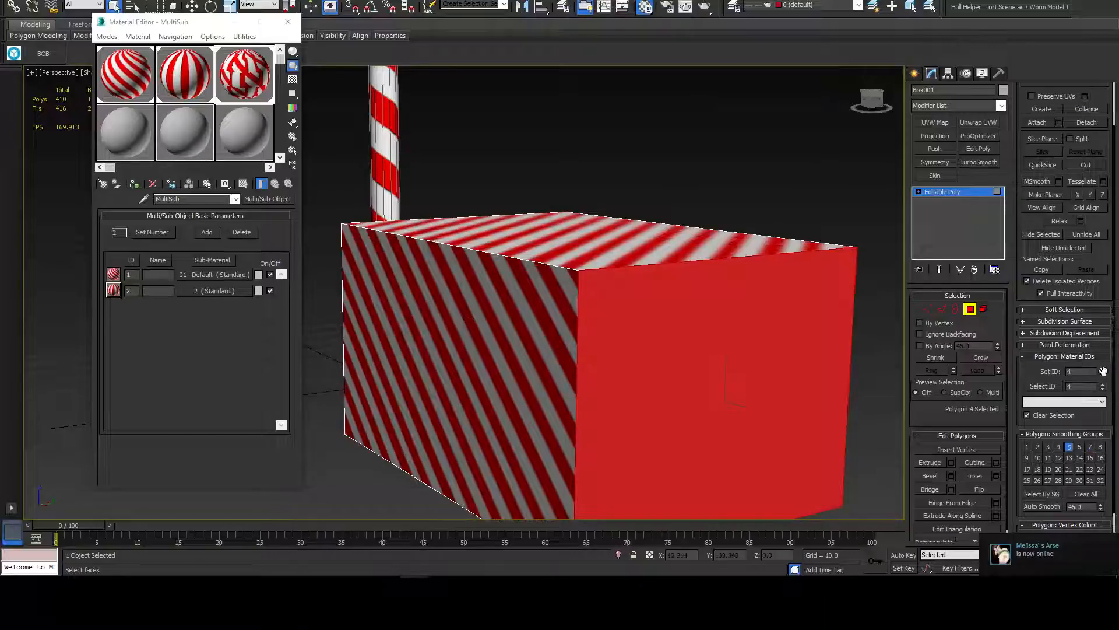
left_click(1105, 374)
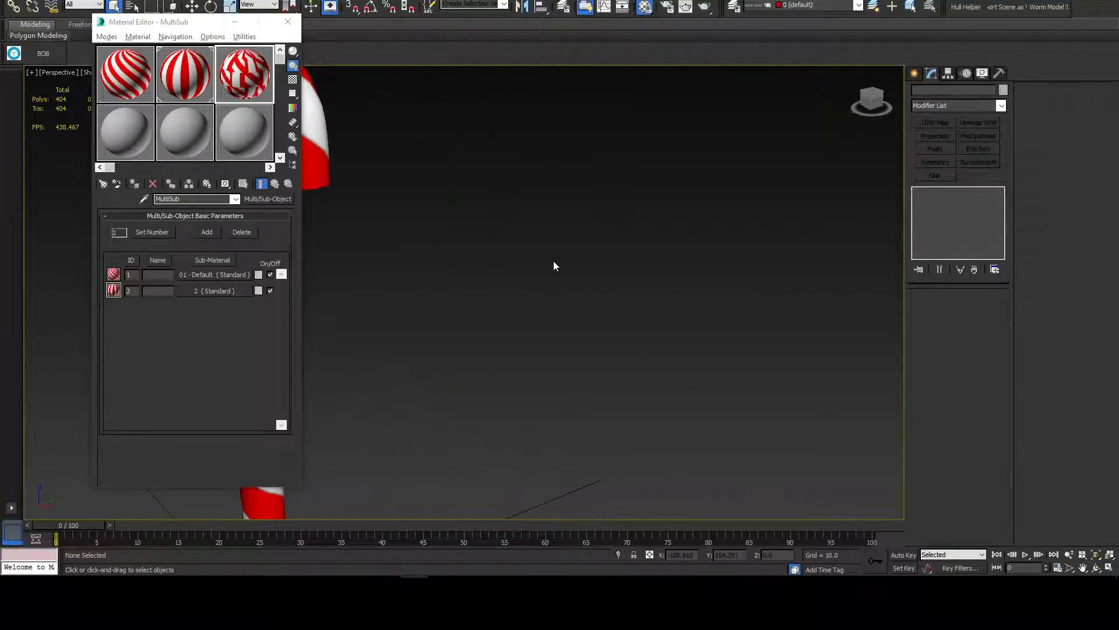
- Draw a Line spline in the Front view tracing a straight shaft with a curved hook
left_click(288, 21)
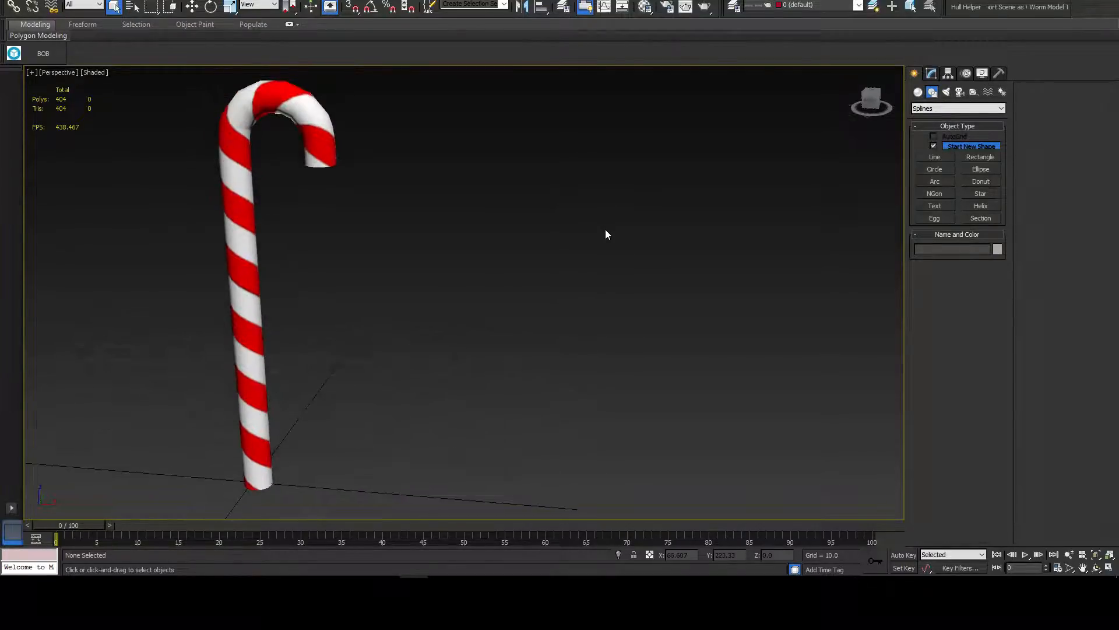
left_click(934, 156)
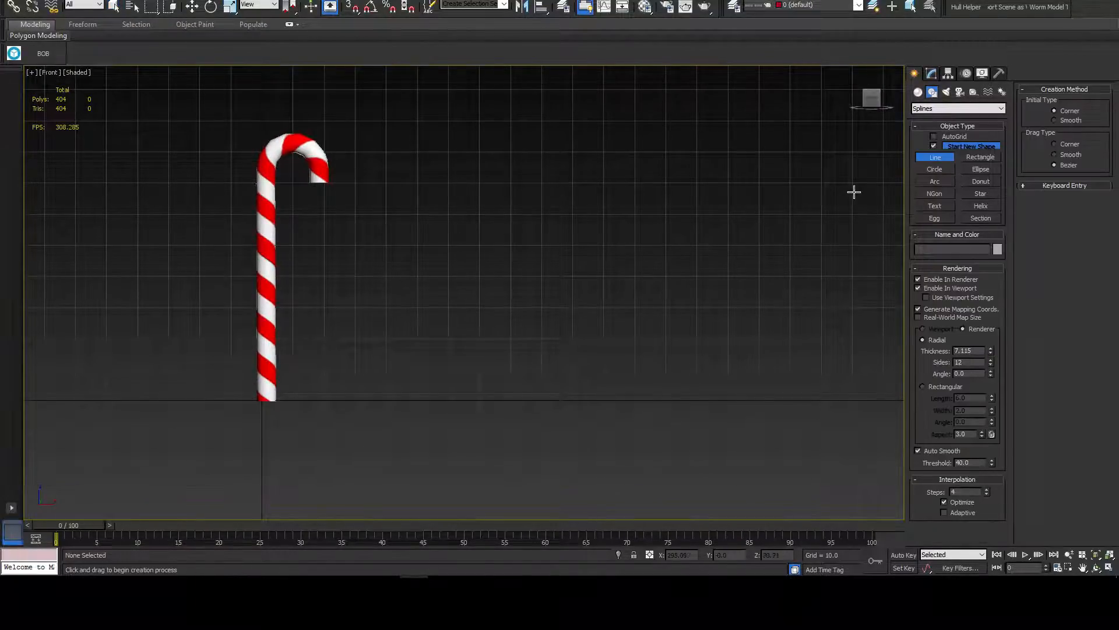
mouse_move(931, 94)
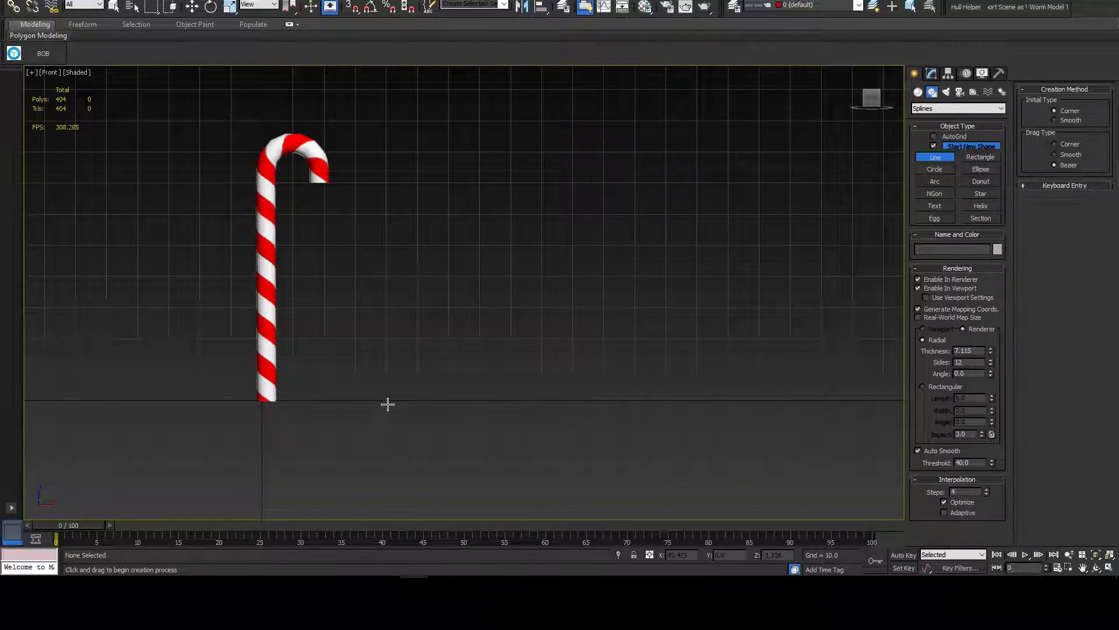
left_click_drag(416, 152, 416, 400)
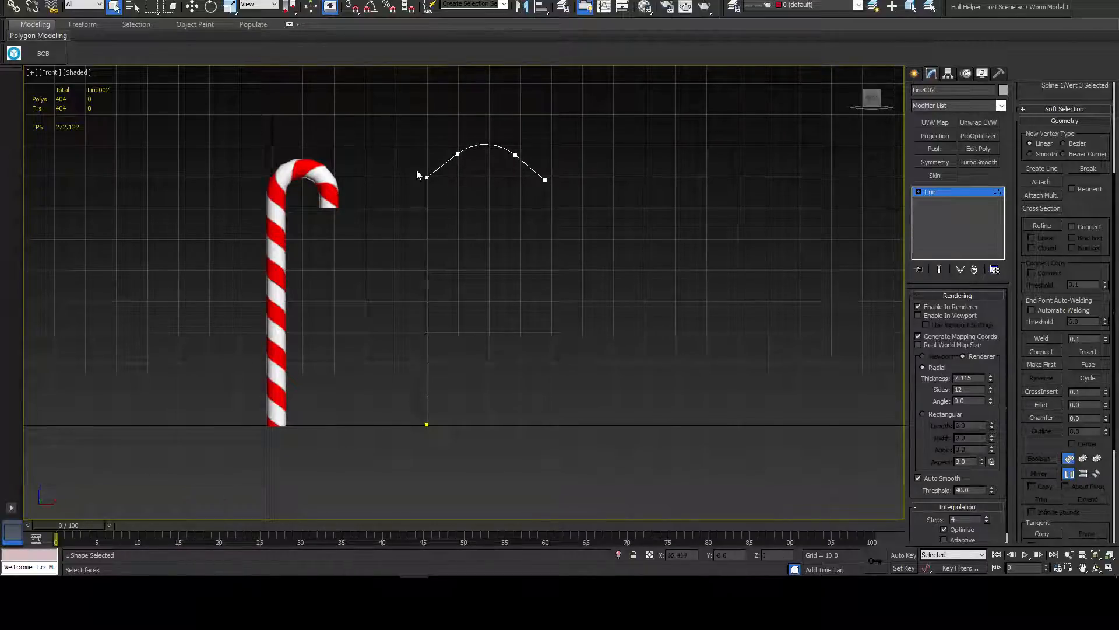
- Move the shaft's end vertices so it stands straight beneath the rounded hook
left_click(427, 425)
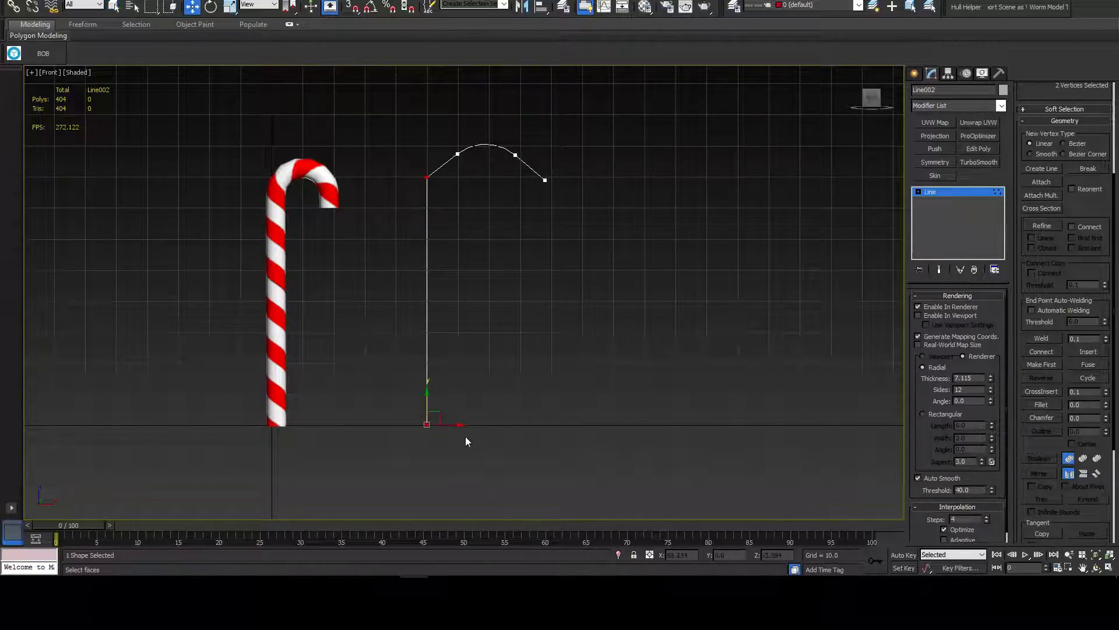
left_click_drag(427, 424, 443, 425)
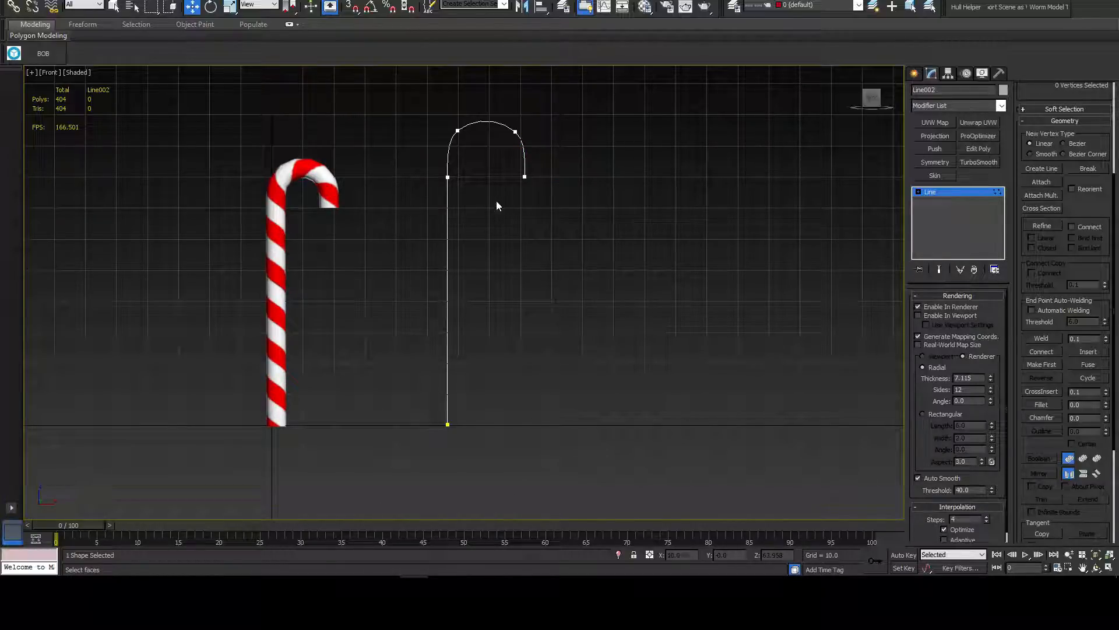
mouse_move(676, 189)
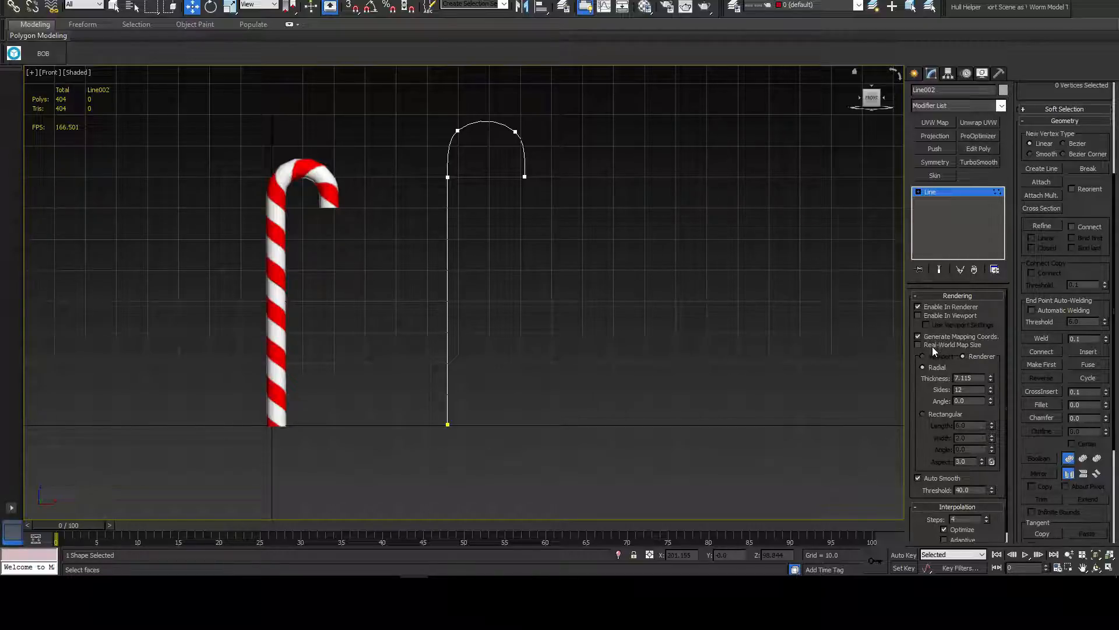
- Enable the spline's rendering in viewport so it shows as a thick tube
left_click(920, 336)
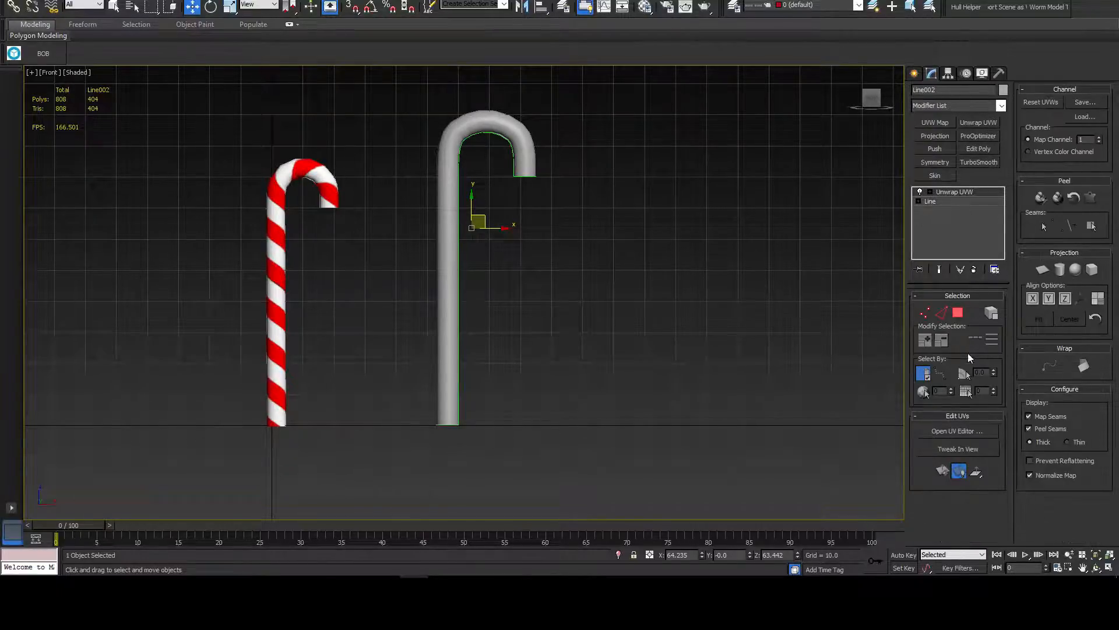
- Bring up the UV editor showing the tube's UVs unwrapped as one long strip
left_click(956, 430)
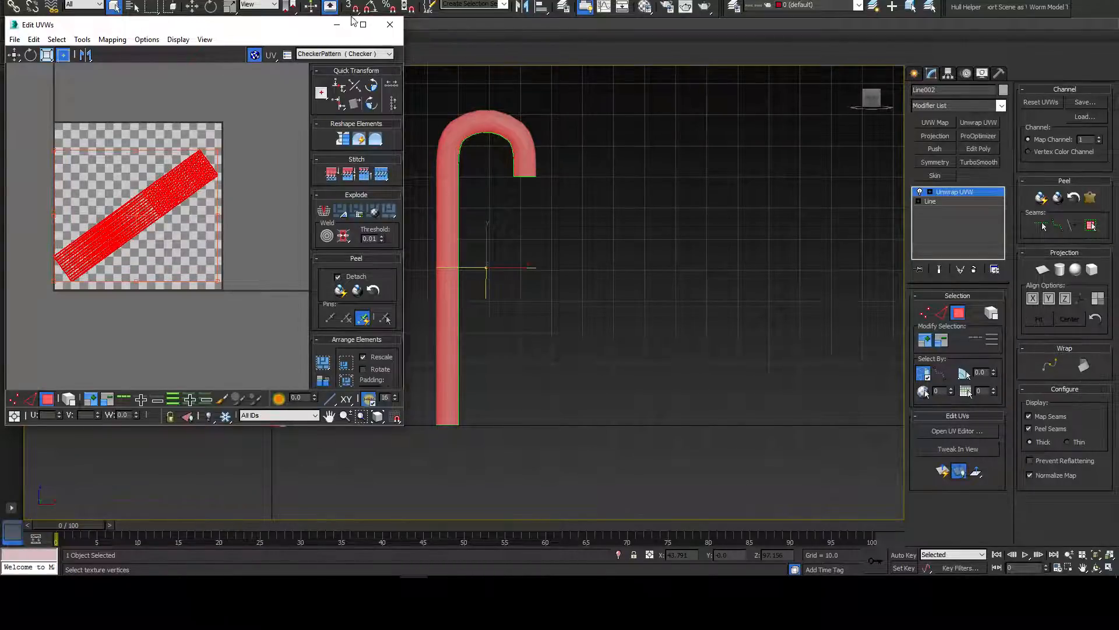
- Put away the UV layout window before assigning the striped candy material
left_click(347, 54)
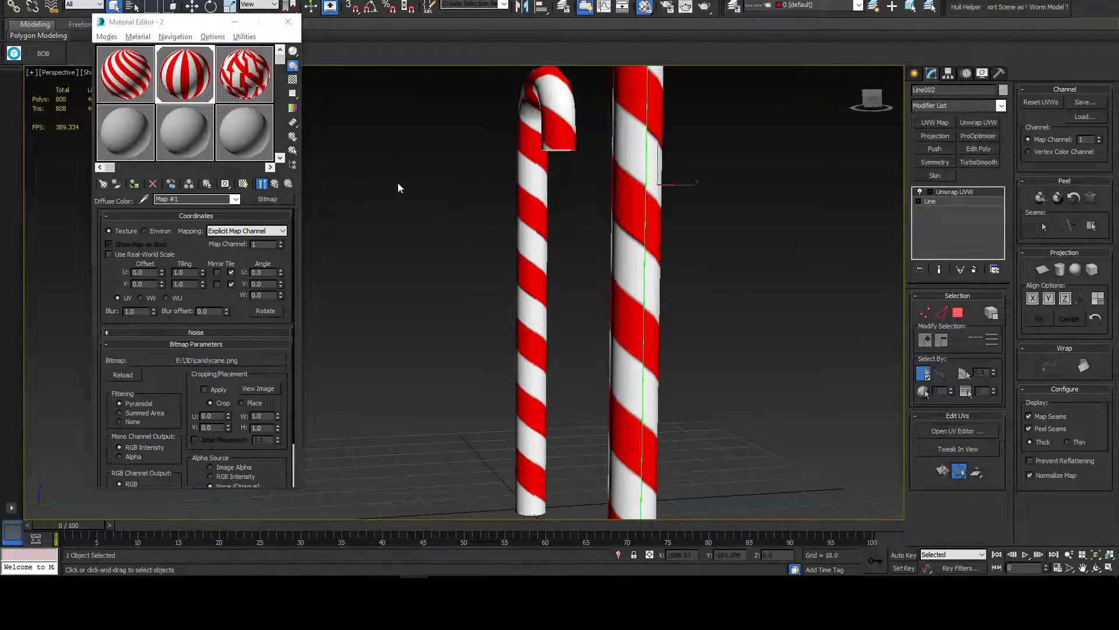
- Readjust the UV shell so the stripes match the first cane's thin spiral, then close Edit UVWs
left_click(956, 430)
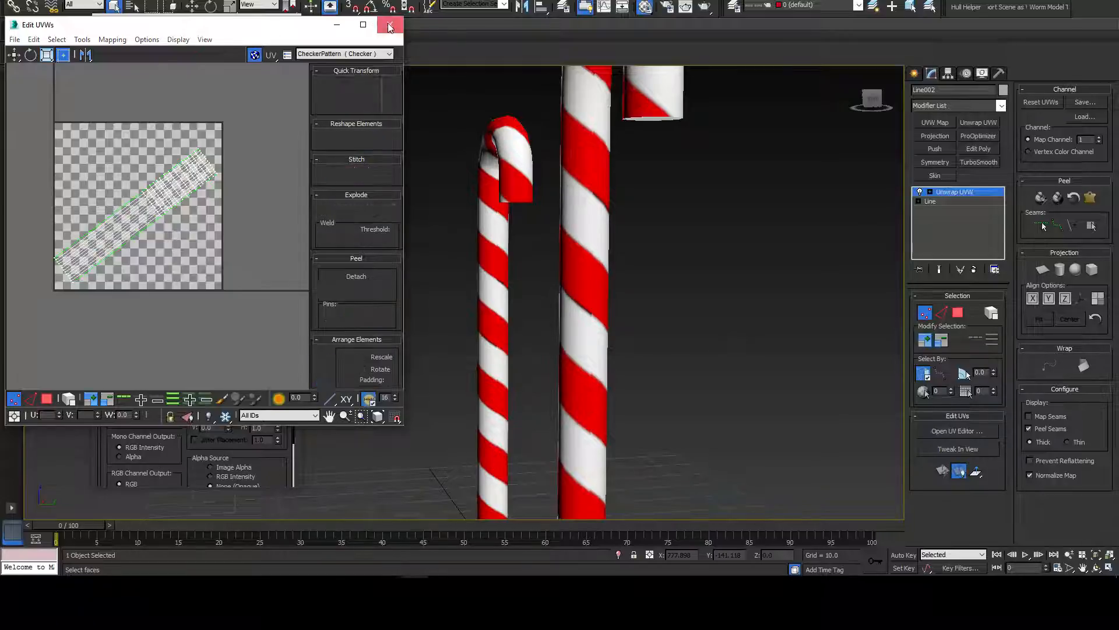
left_click(389, 24)
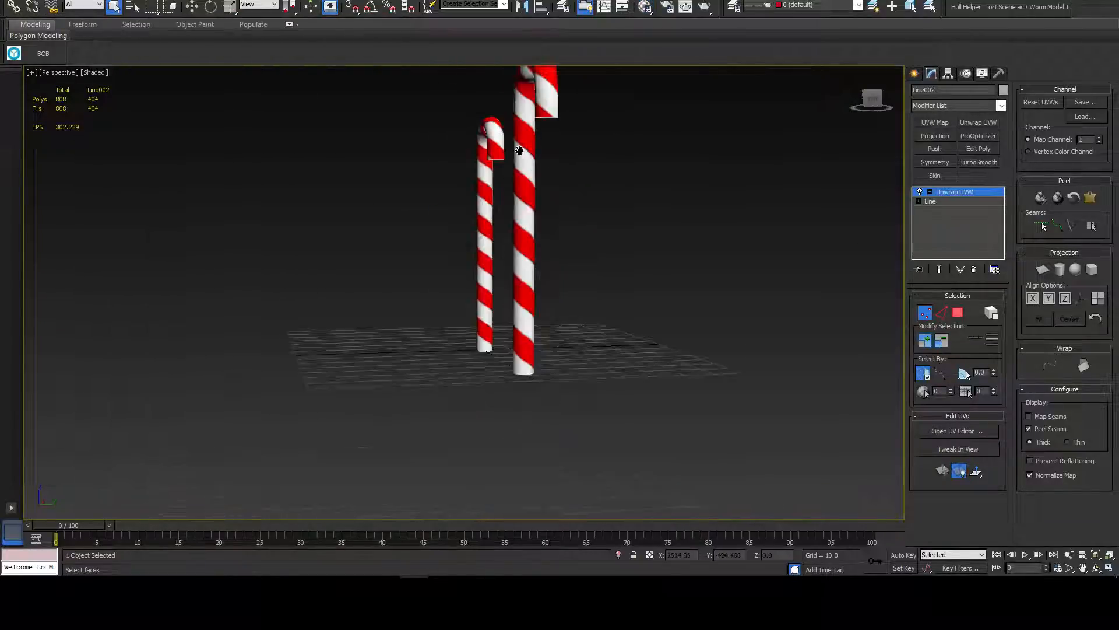
left_click_drag(519, 151, 702, 119)
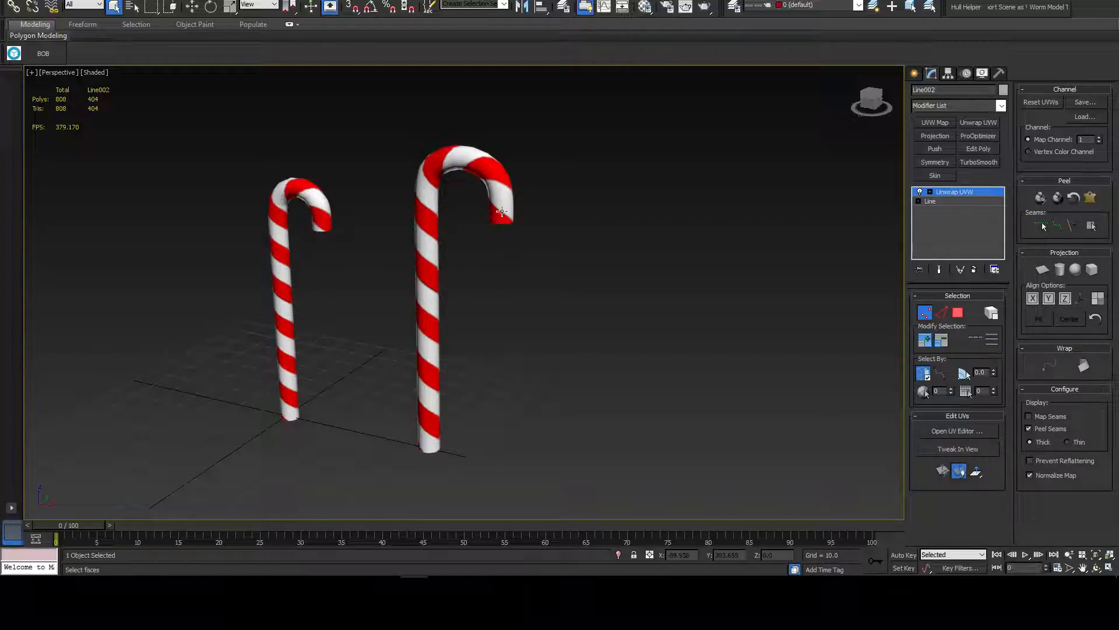
mouse_move(370, 247)
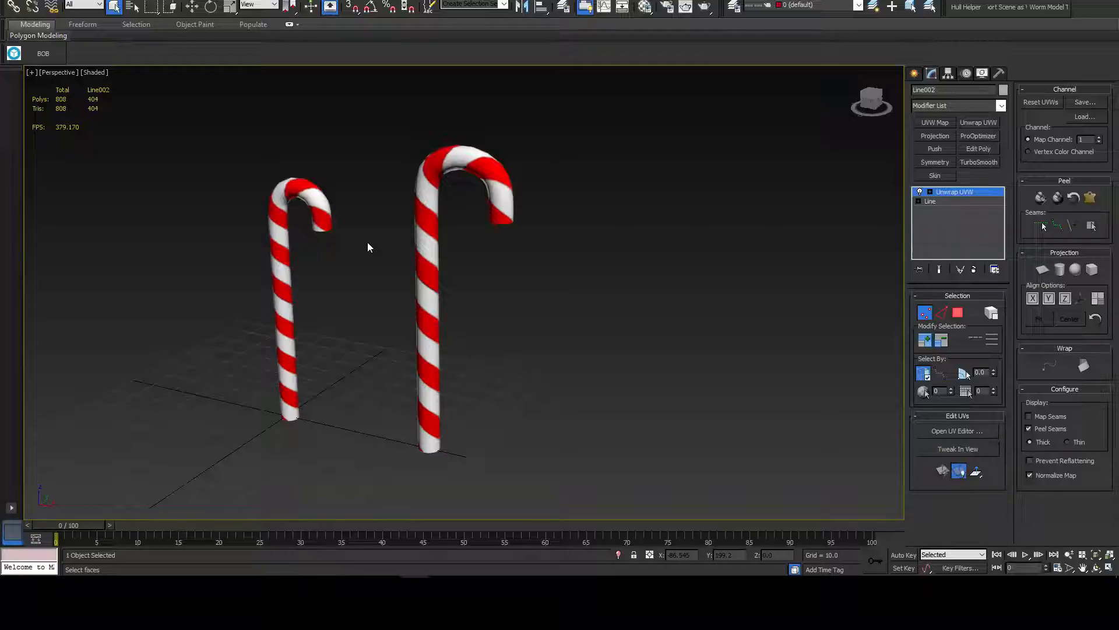